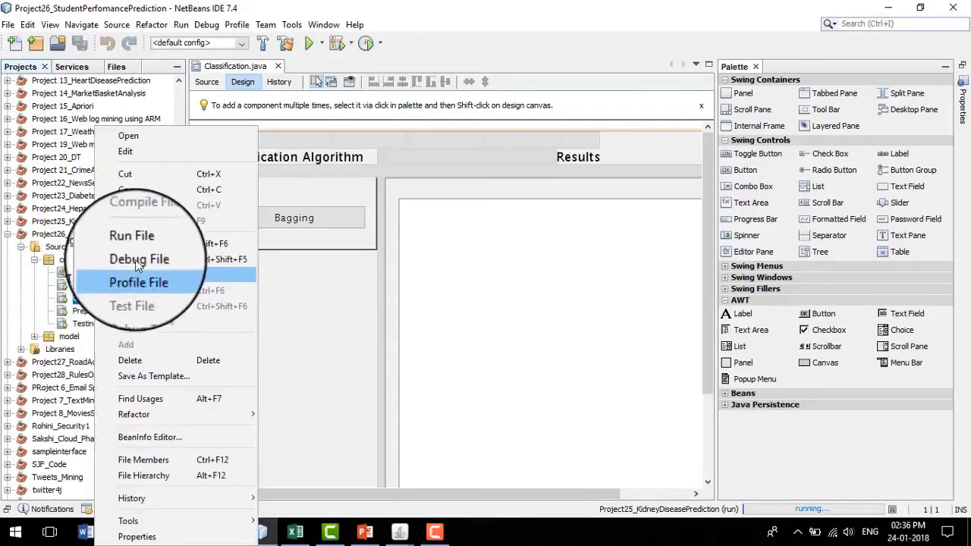
Step: Run the student performance prediction main file to open its dataset upload window
click(132, 235)
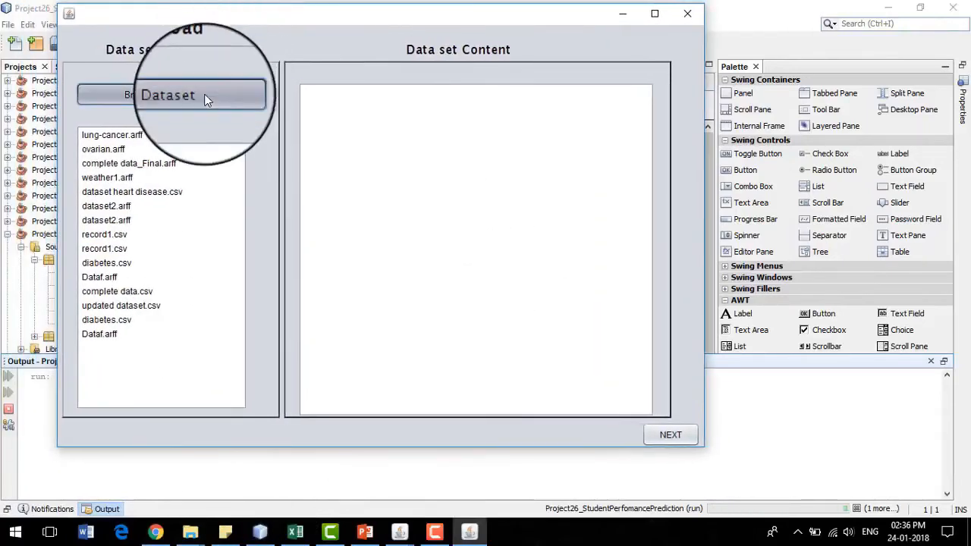
Step: Browse into the Datasets folder and upload 'updated dataset.csv'
click(161, 94)
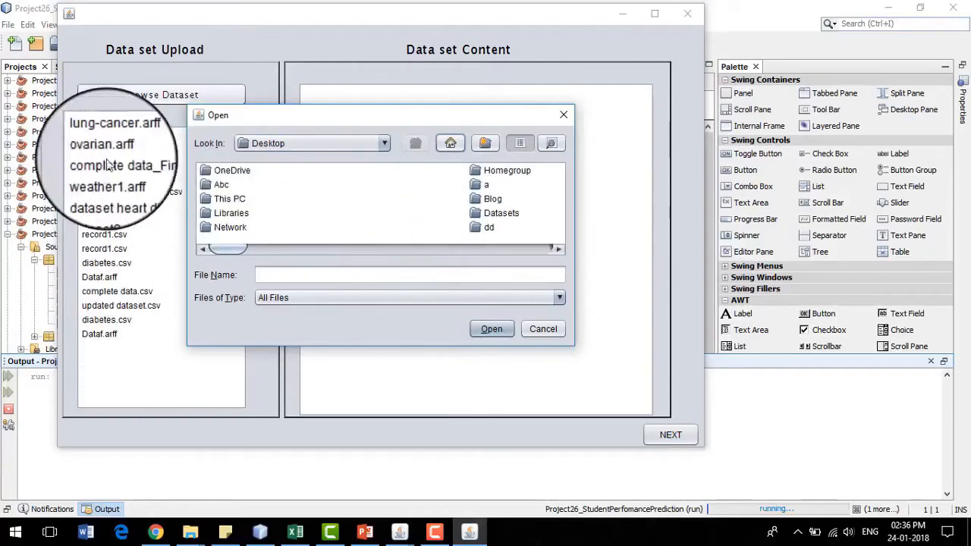
click(501, 213)
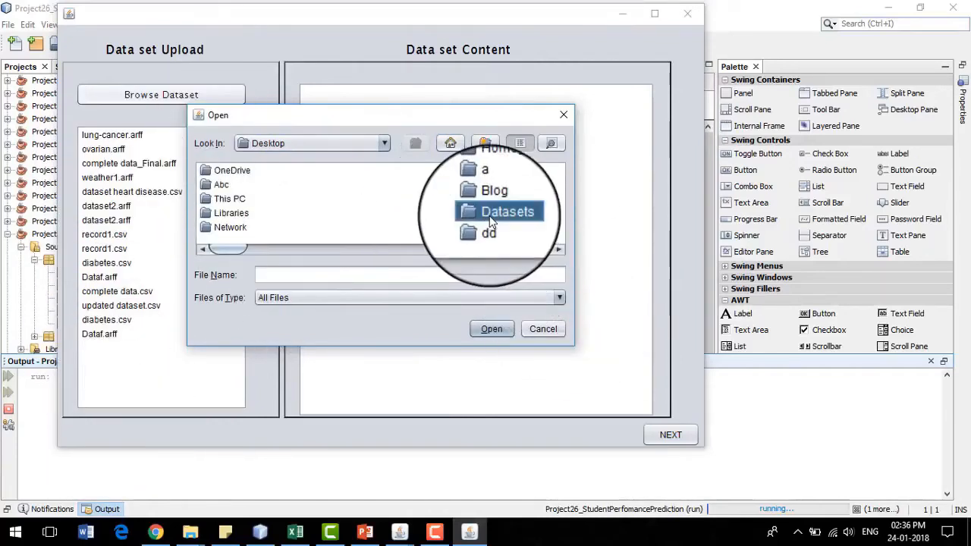
double_click(506, 211)
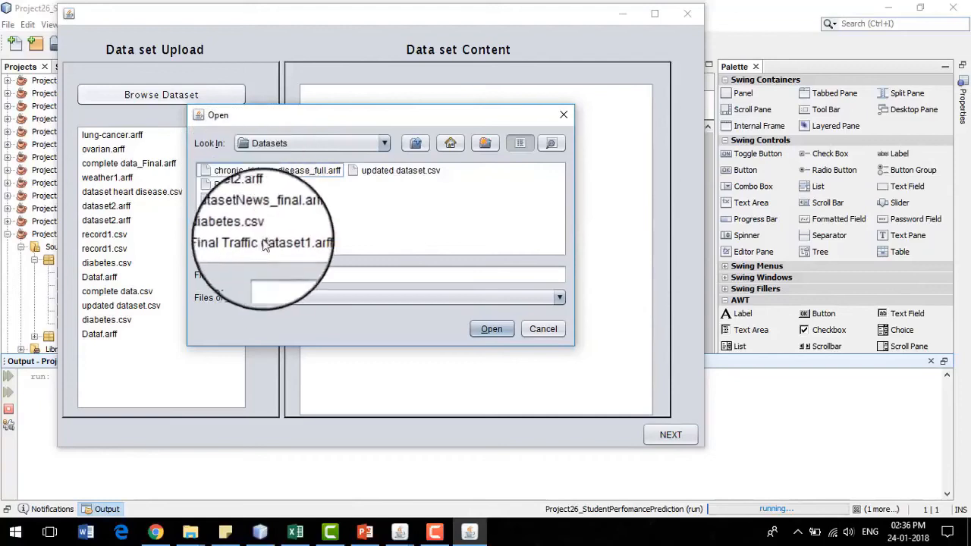
click(399, 171)
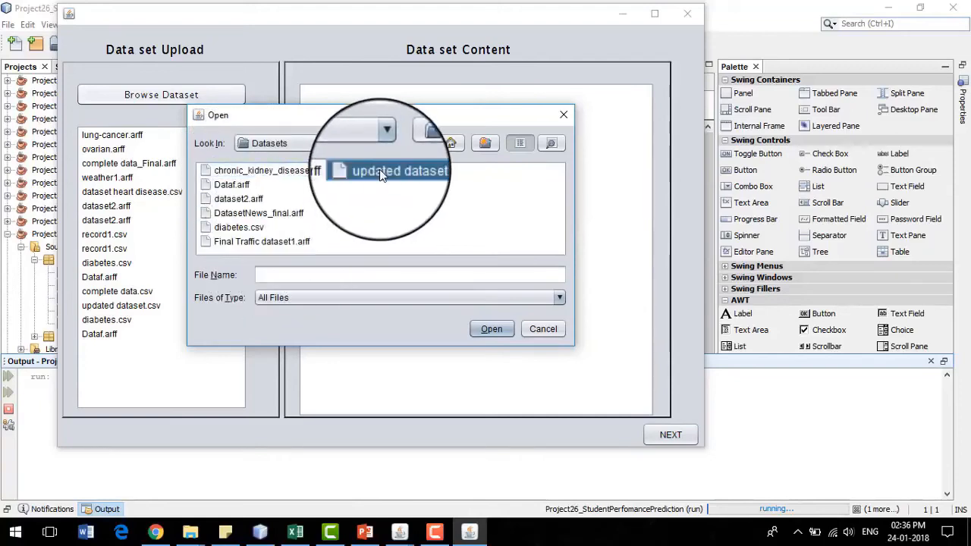
click(491, 329)
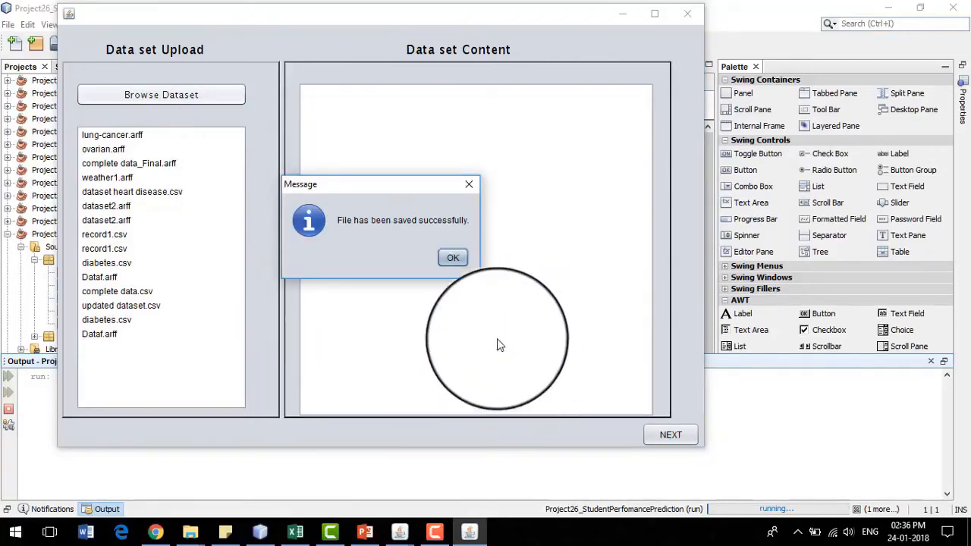
Step: Dismiss the confirmation and view 'updated dataset.csv' attribute headers and yes/no rows
click(452, 257)
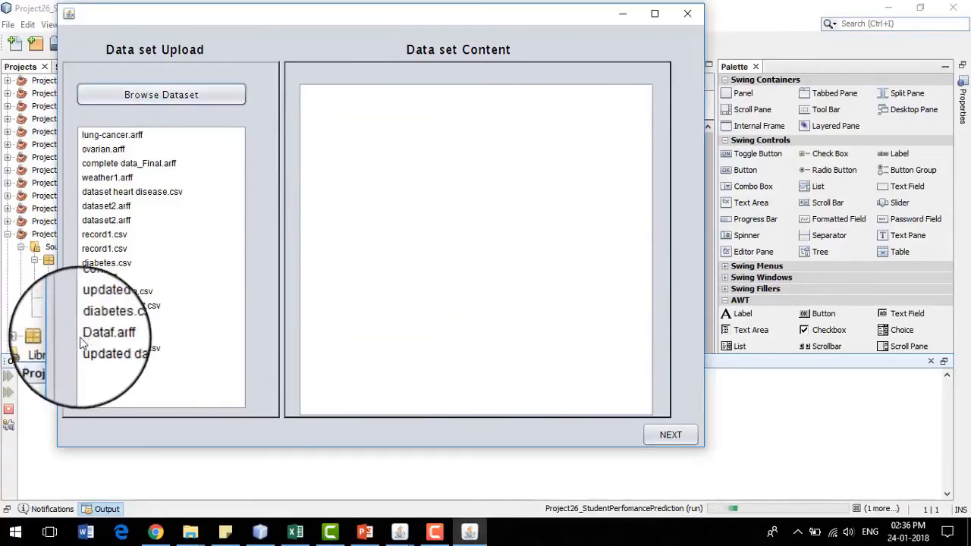
click(120, 347)
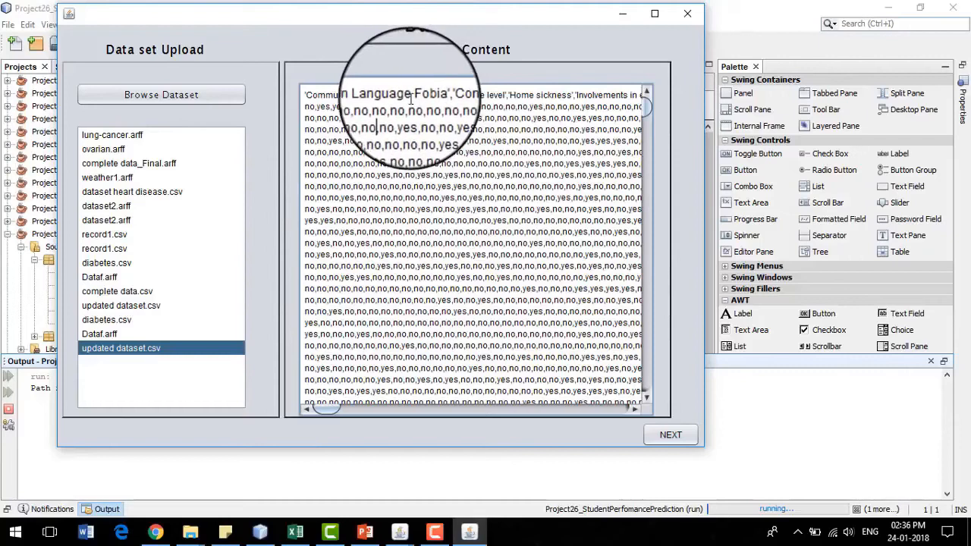
double_click(343, 94)
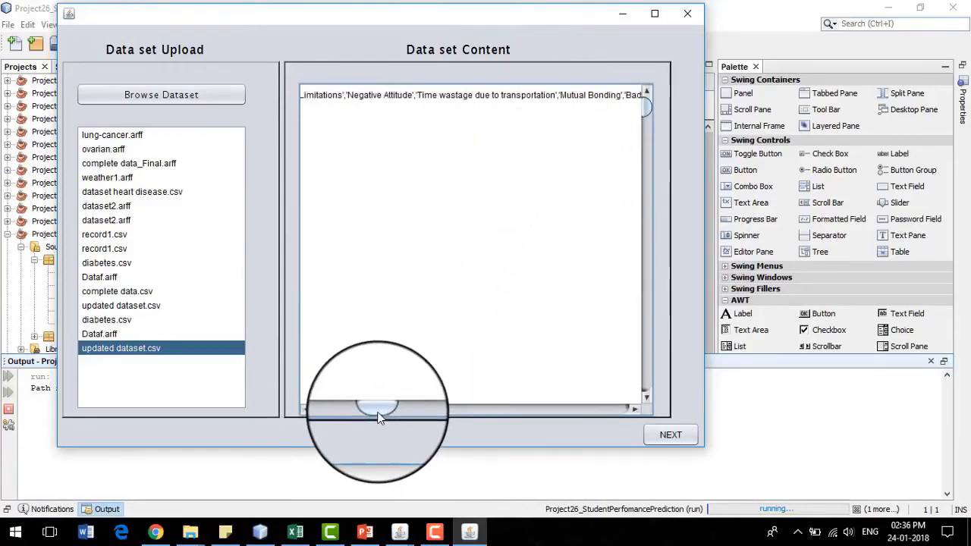
drag(379, 410, 463, 410)
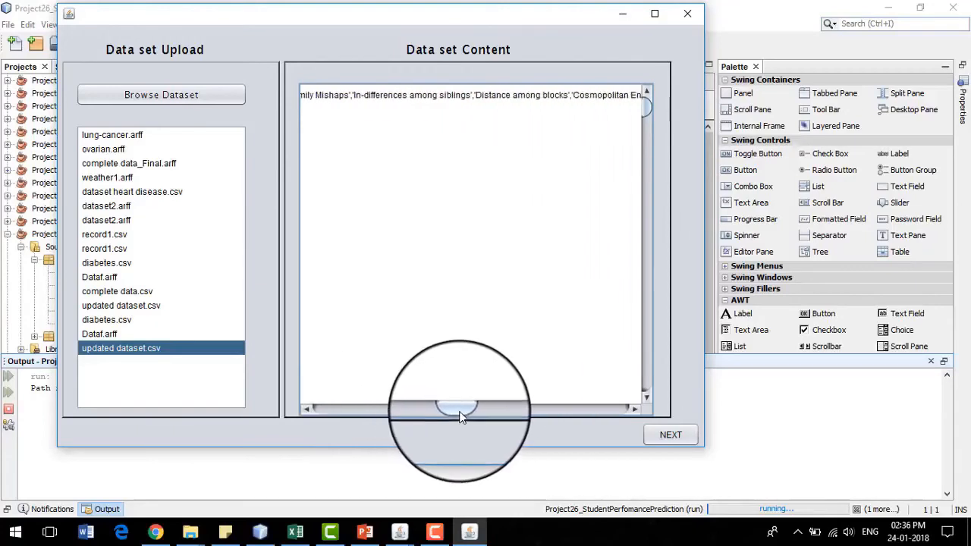
drag(459, 410, 486, 411)
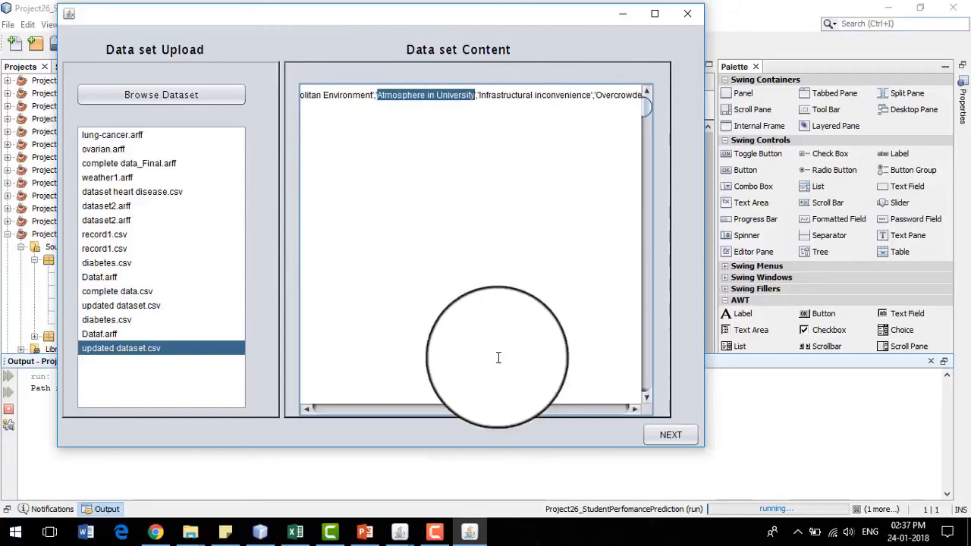
scroll(down, 3)
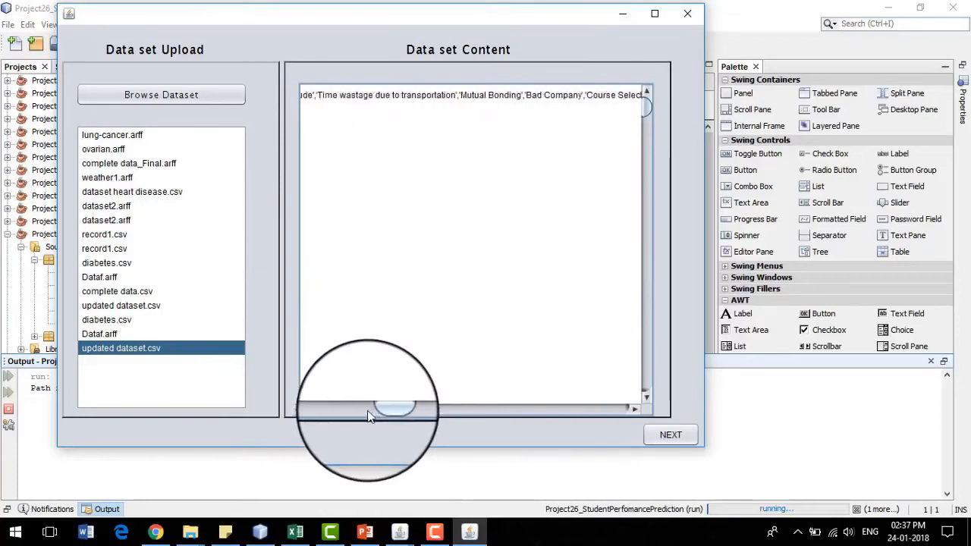
Step: Apply Replace Missing Values in Preprocessing, then proceed to classification
click(670, 434)
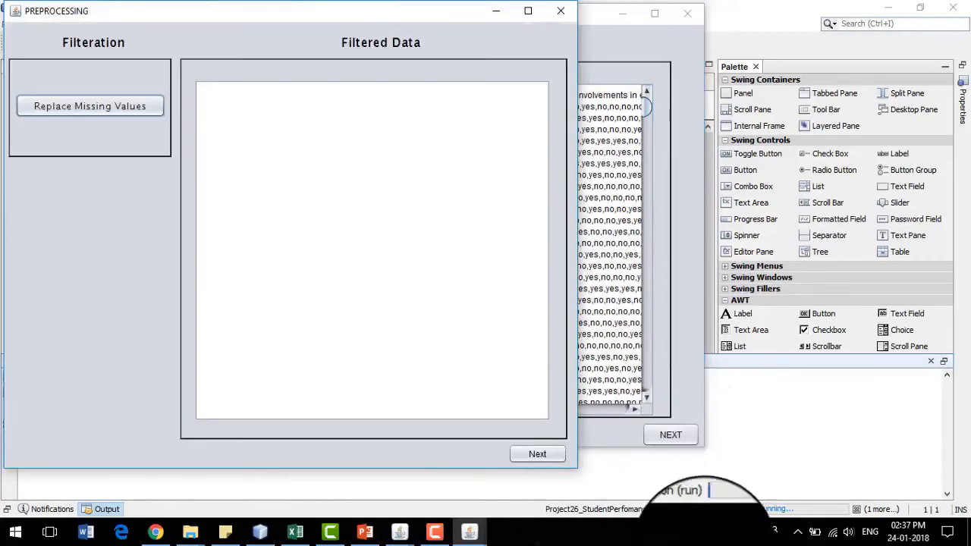
click(89, 106)
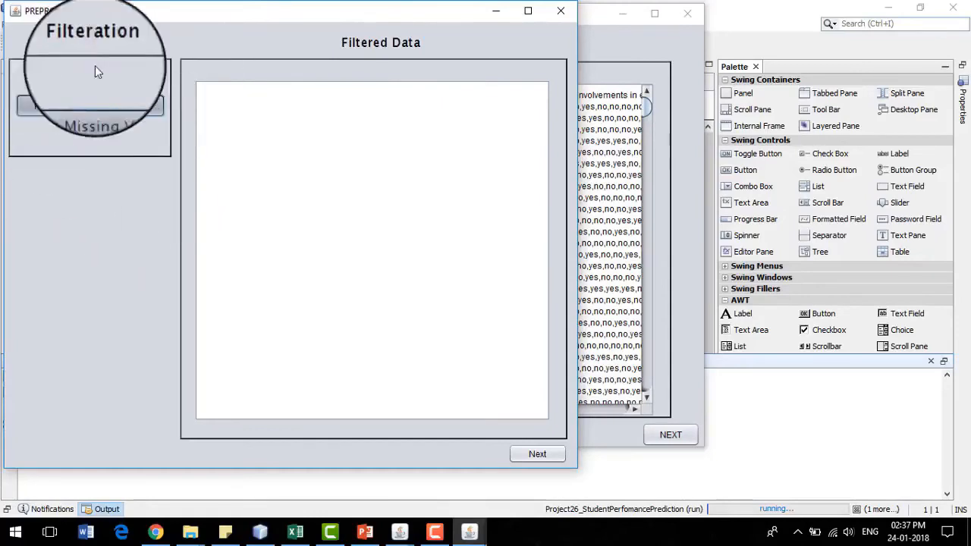
click(89, 105)
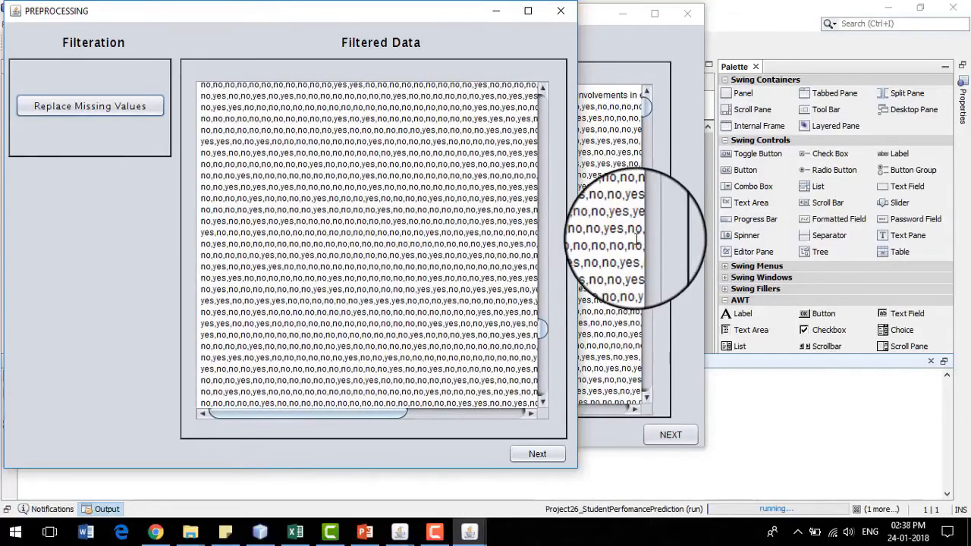
click(537, 453)
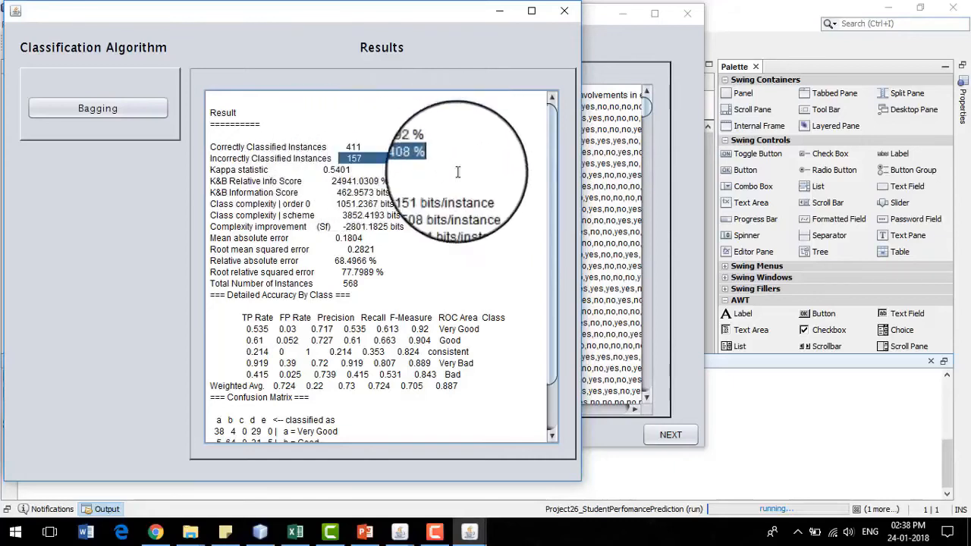
mouse_move(395, 159)
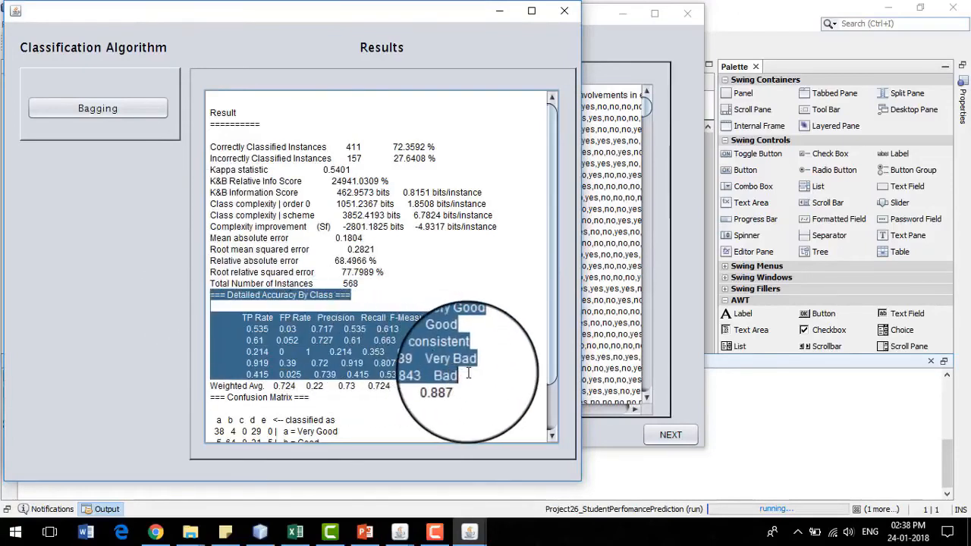
Step: Scroll the Bagging results to per-class accuracy and the confusion matrix
scroll(down, 3)
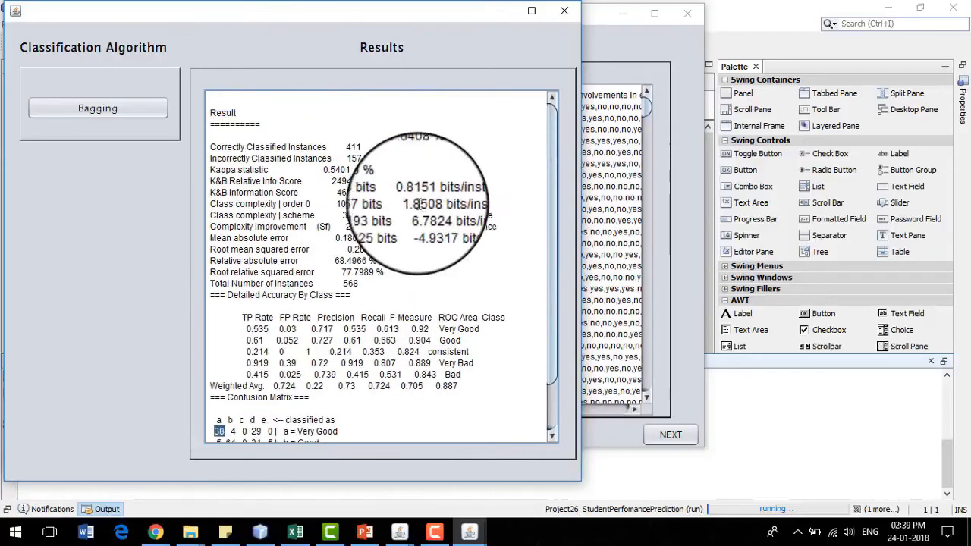
scroll(down, 3)
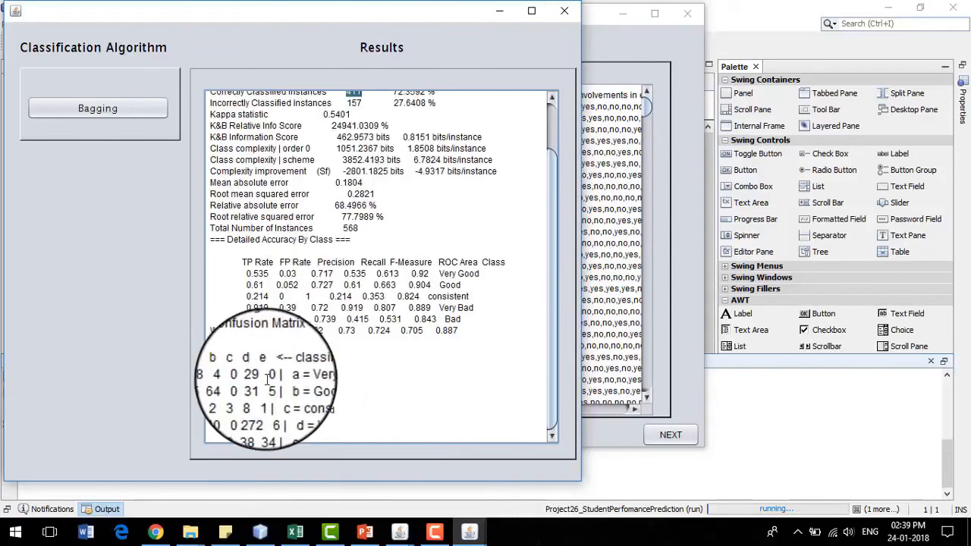